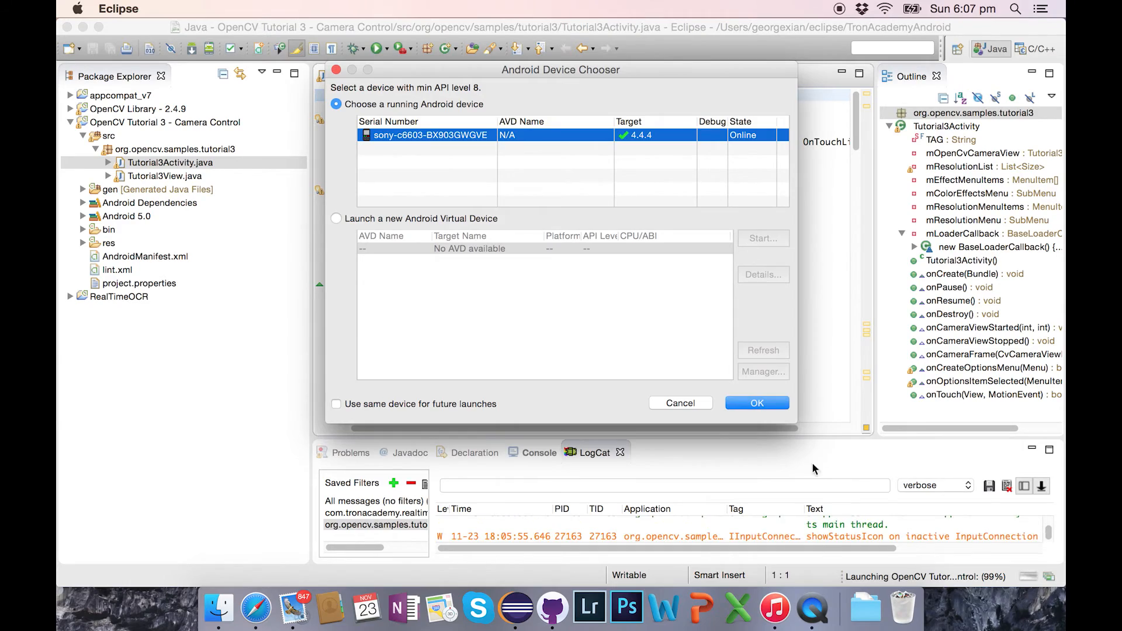
# Confirm the running sony-c6603 device in the Android Device Chooser to launch the app
pyautogui.click(757, 402)
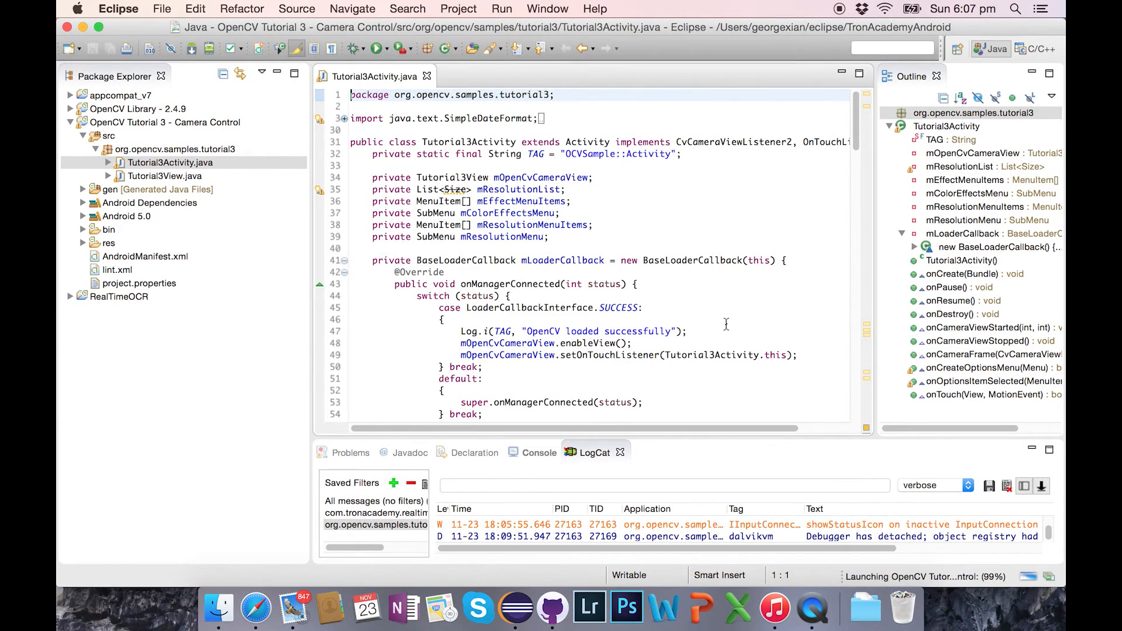